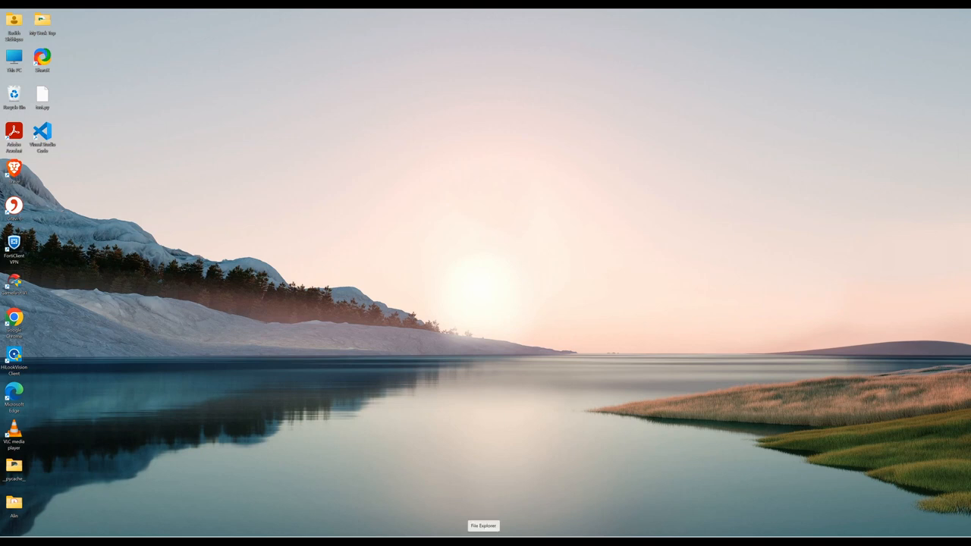
Search the Start menu for the x64 Native Tools Command Prompt for VS 2019.
left_click(481, 525)
type("x64")
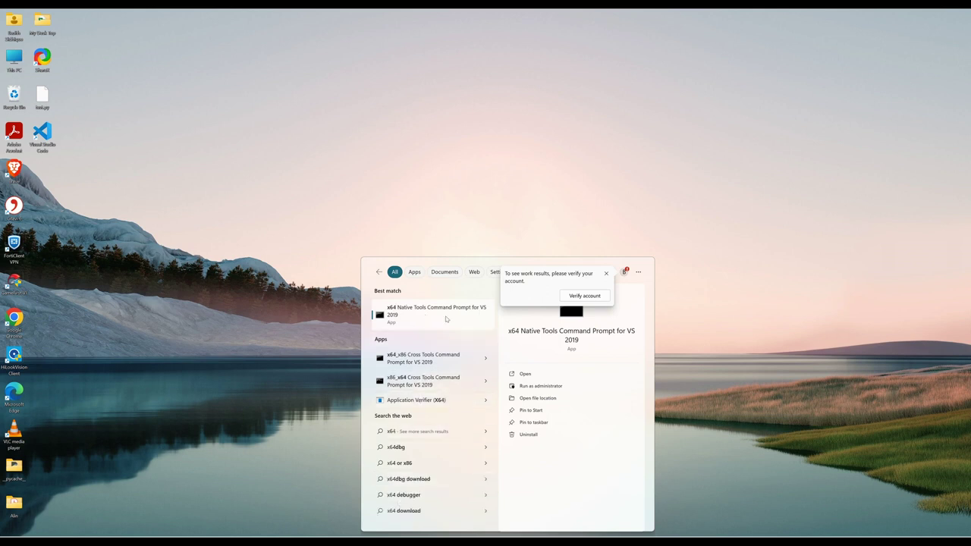
mouse_move(437, 358)
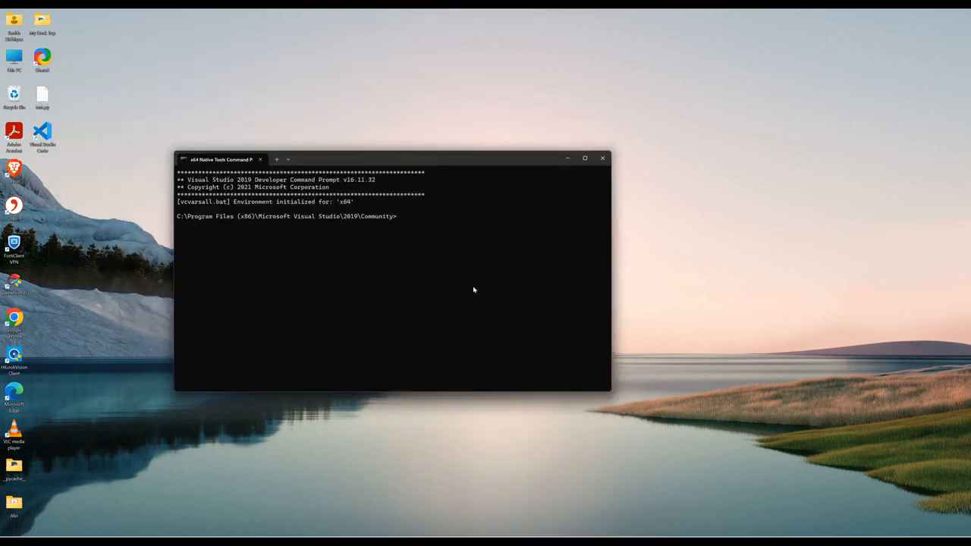
Switch to drive E, enter the carla folder and run make launch to start the CARLA editor.
type("e")
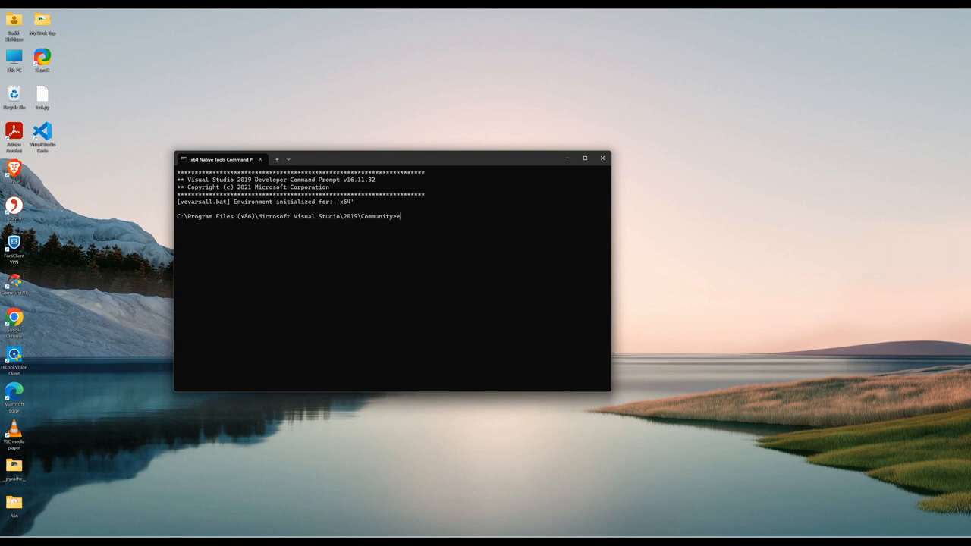
key("Enter")
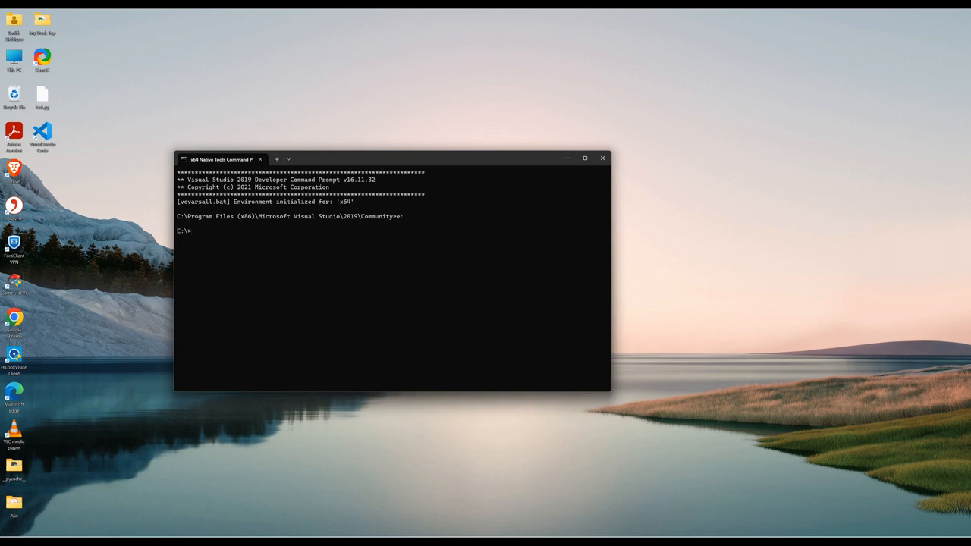
type("cd car")
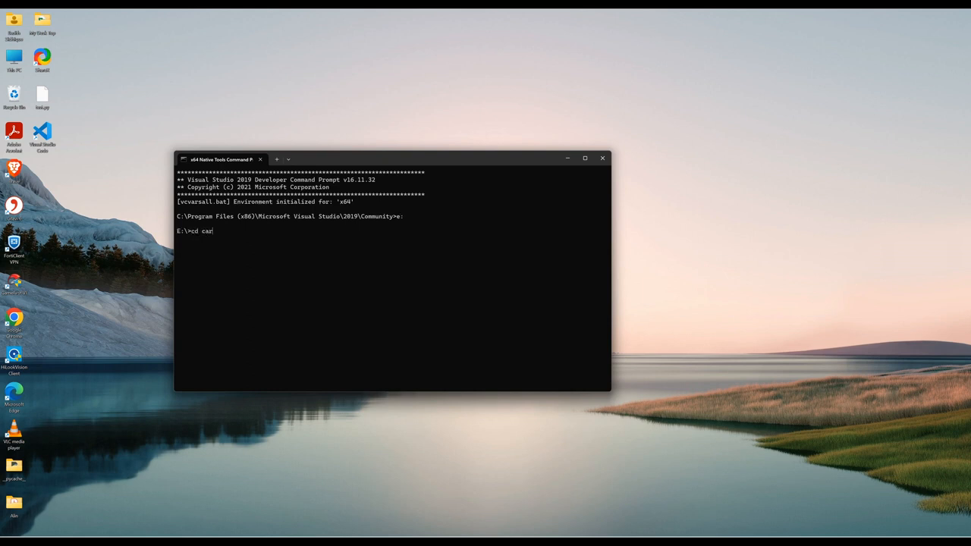
type("la")
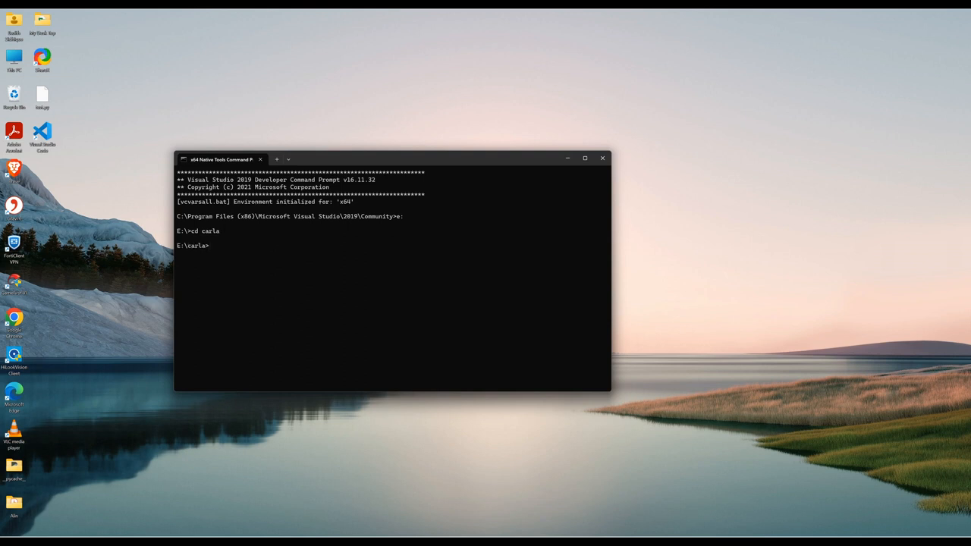
type("make launch")
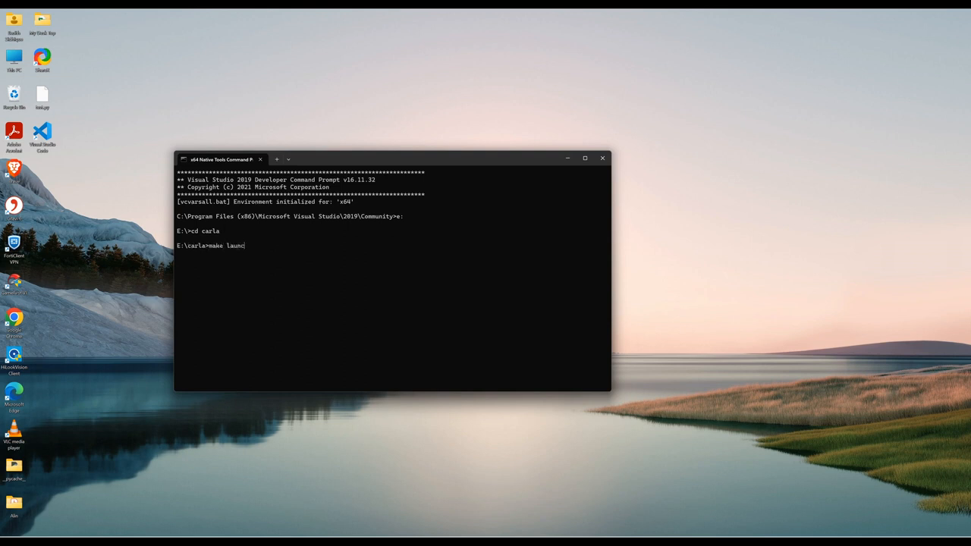
type("h")
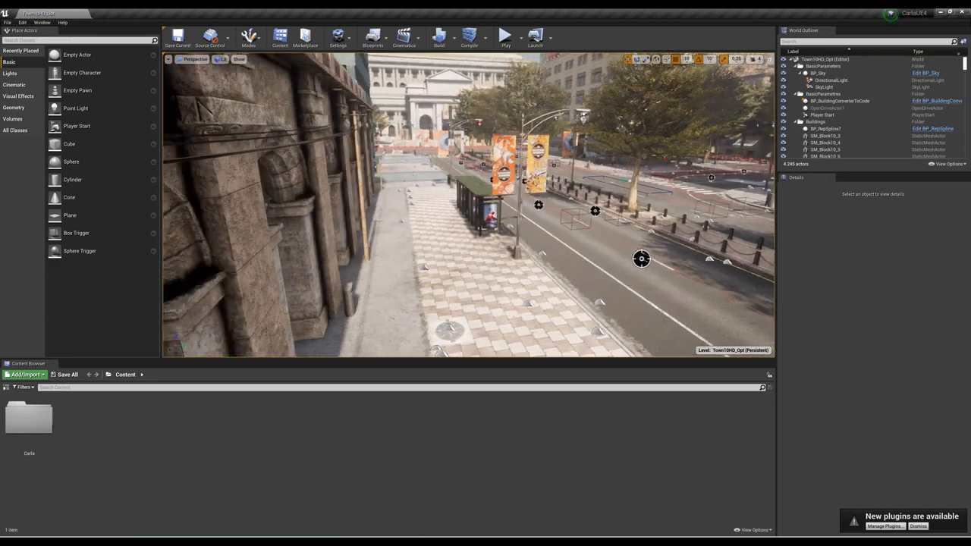
Look around the loaded CARLA city street scene in the viewport.
left_click_drag(640, 257, 680, 257)
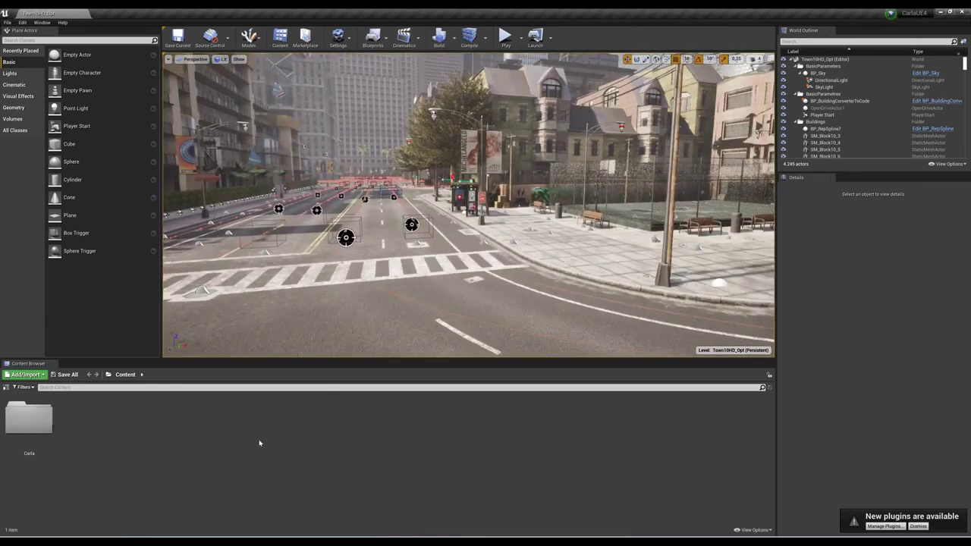
mouse_move(33, 422)
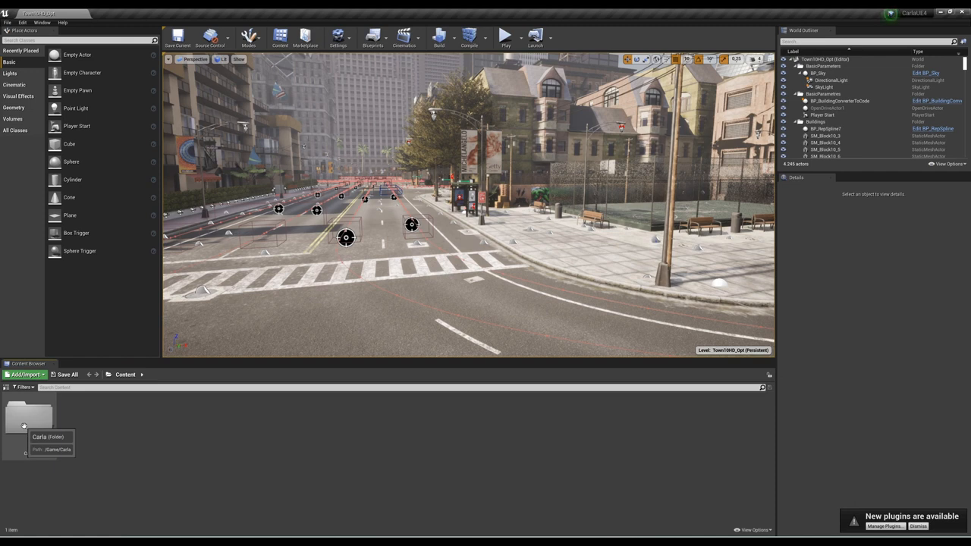
Browse Carla > Maps in the Content Browser and load the Town02 level.
double_click(29, 424)
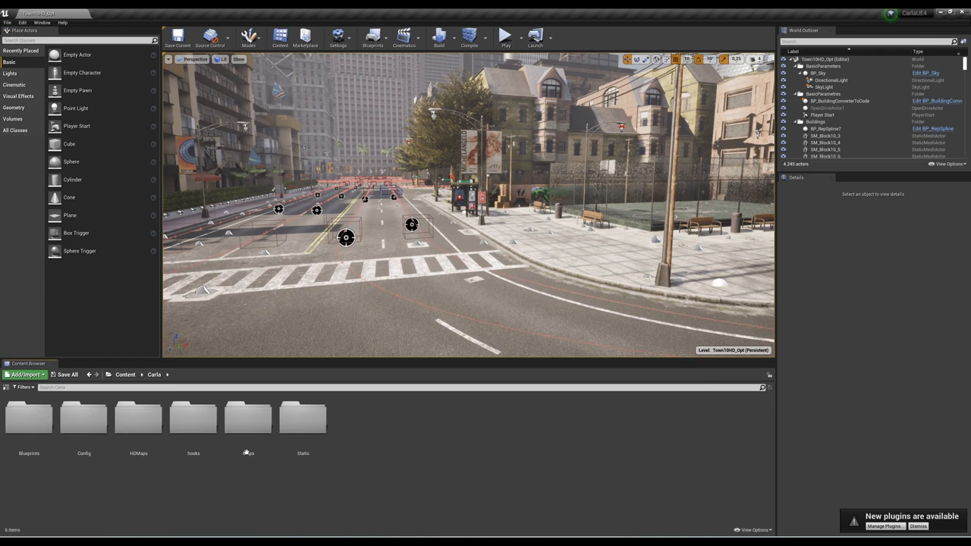
double_click(247, 422)
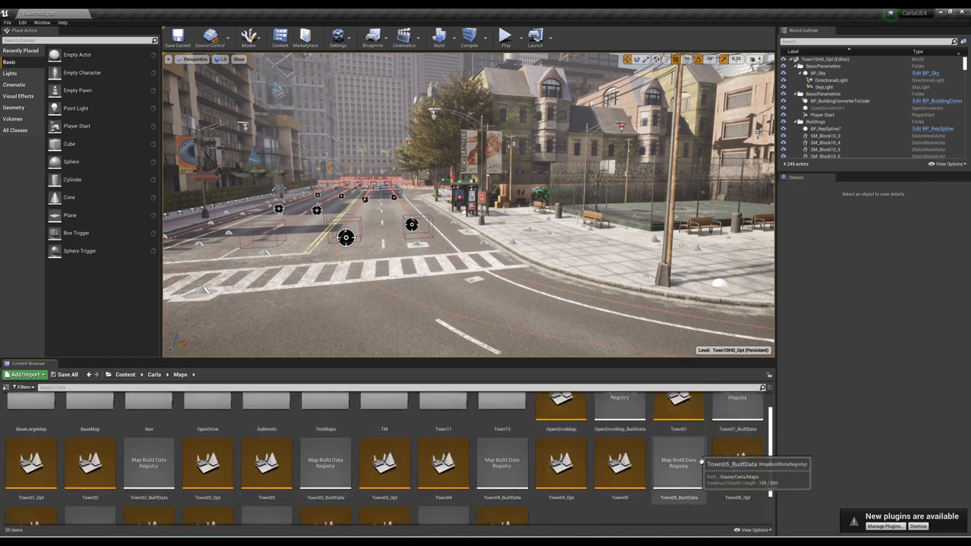
left_click(678, 410)
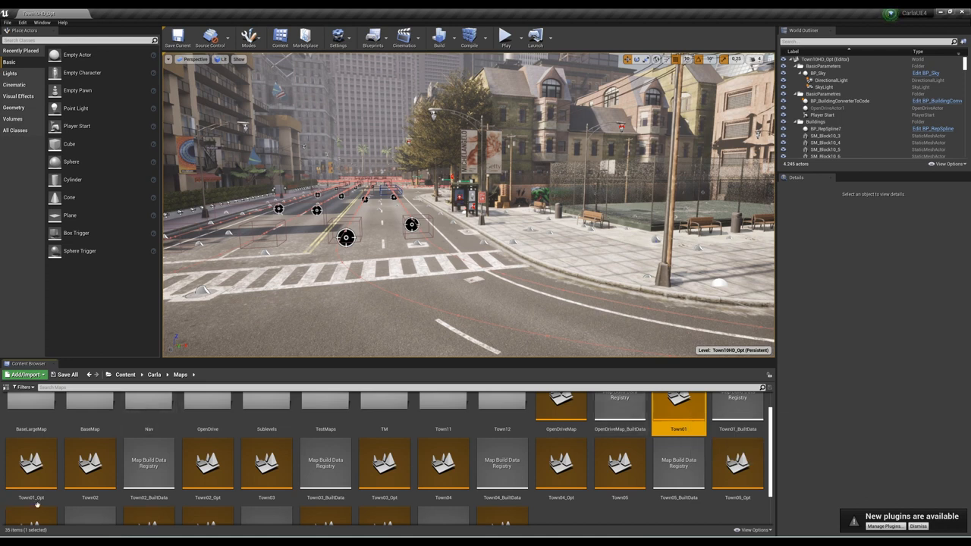
left_click(88, 465)
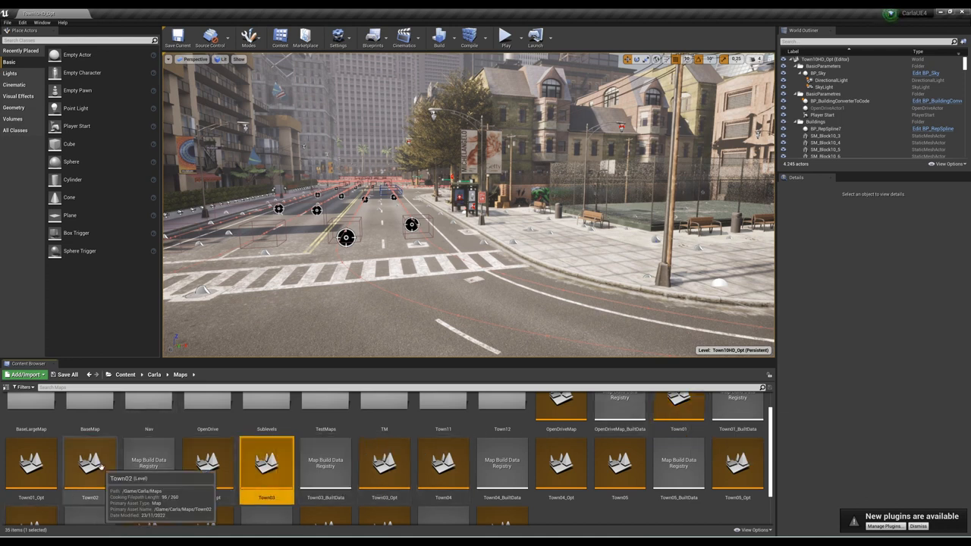
left_click(85, 473)
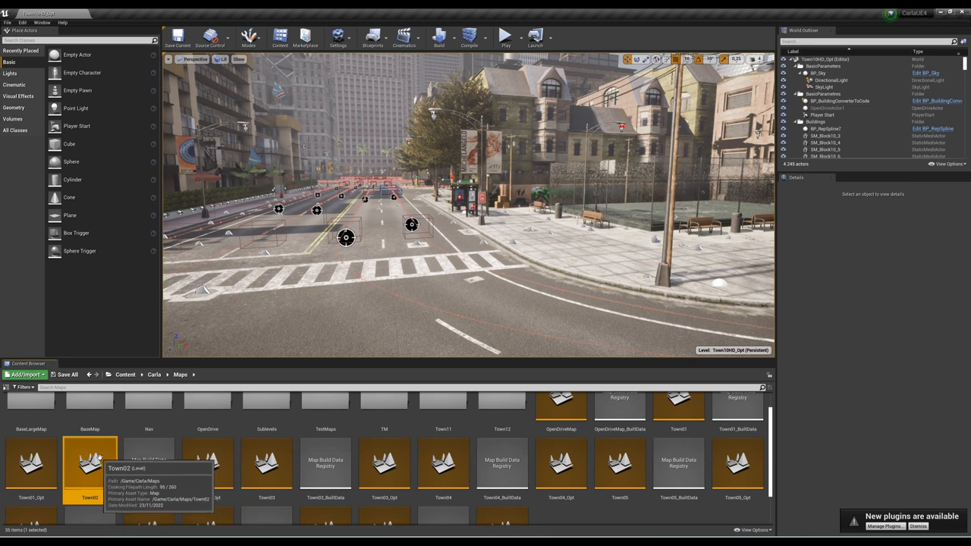
double_click(85, 474)
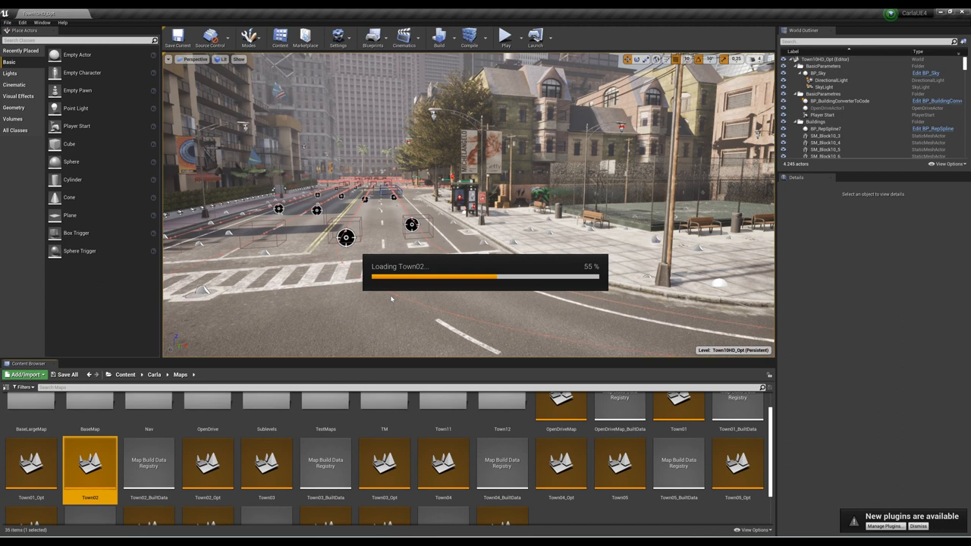
mouse_move(407, 301)
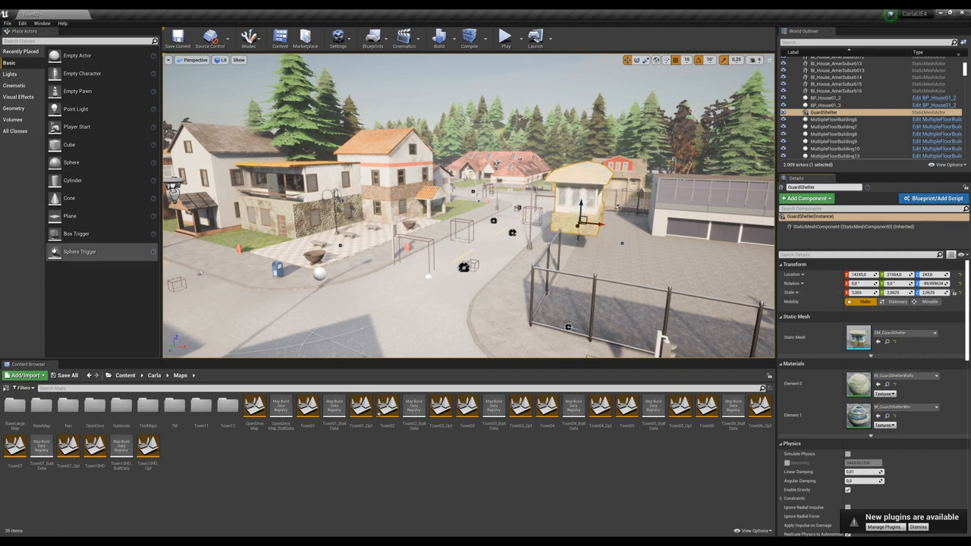
Select the guard shelter building in Town02 to view its Details.
left_click(857, 115)
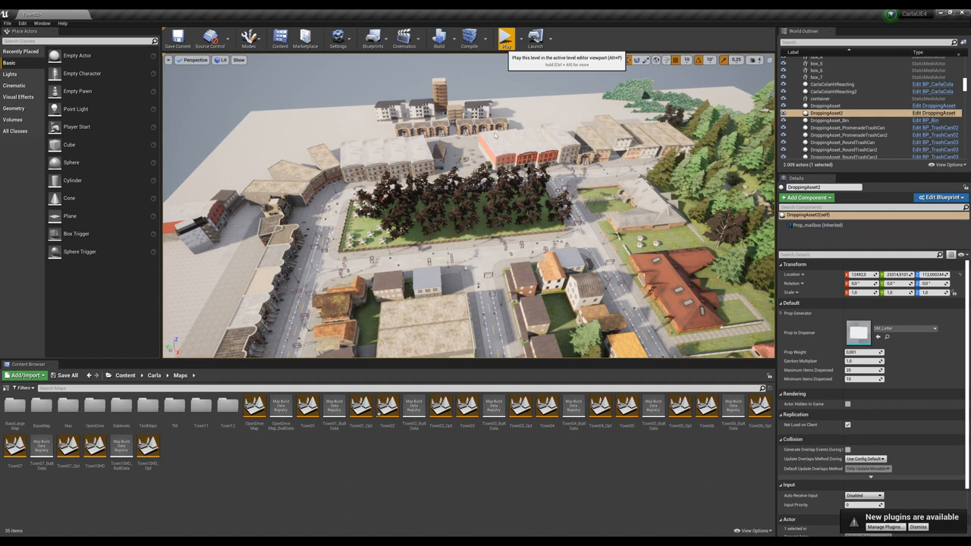
Play the Town02 level as a live simulation in the viewport.
left_click(503, 38)
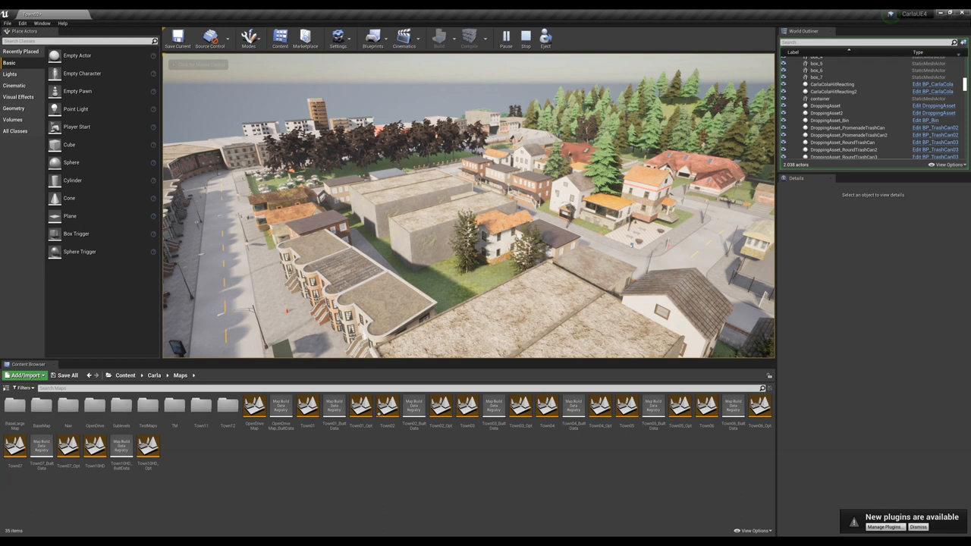
mouse_move(523, 38)
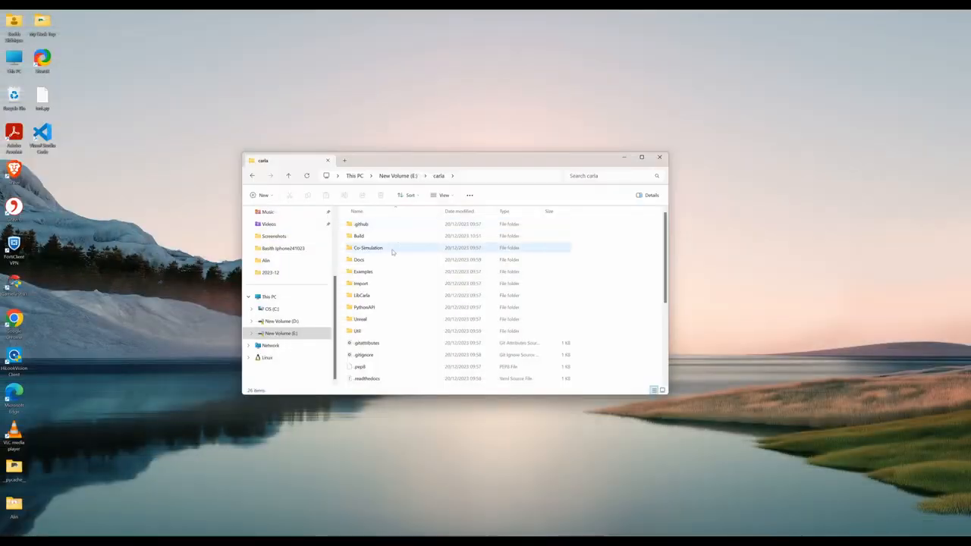
Generate Visual Studio project files for CarlaUE4.uproject in carla\Unreal\CarlaUE4.
double_click(361, 318)
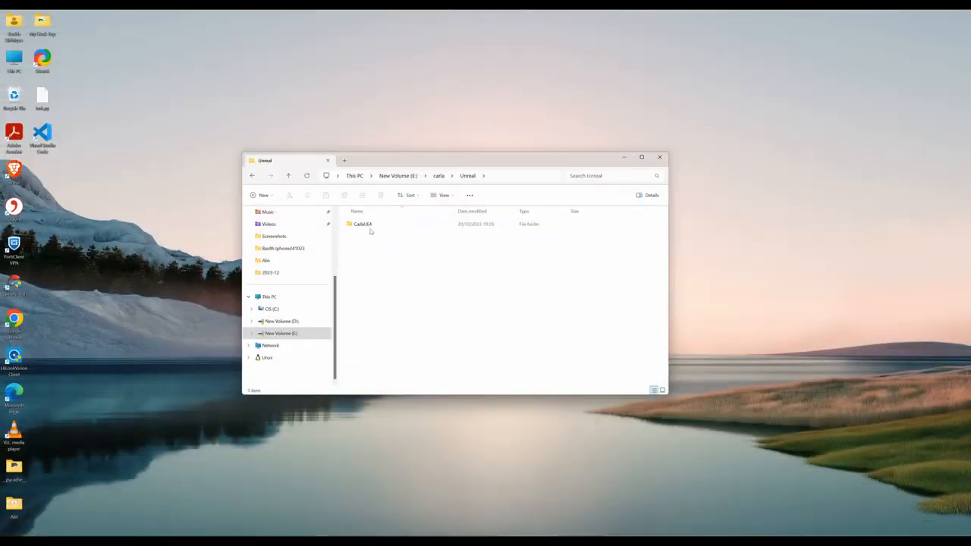
double_click(364, 225)
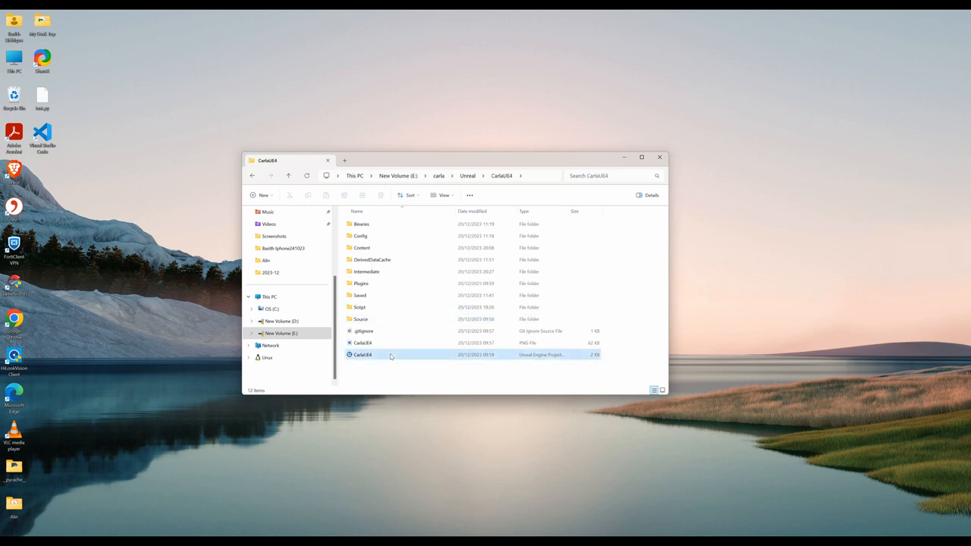
right_click(364, 355)
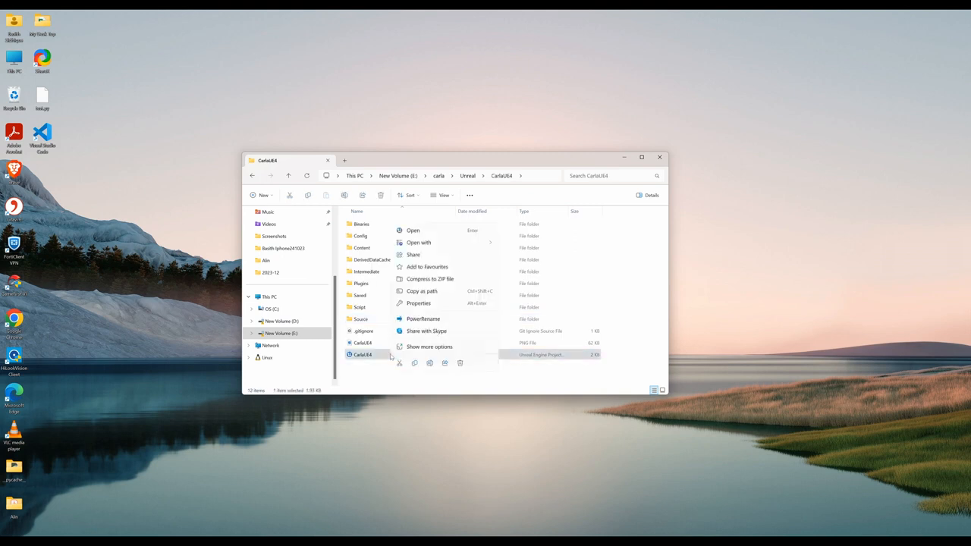
left_click(430, 346)
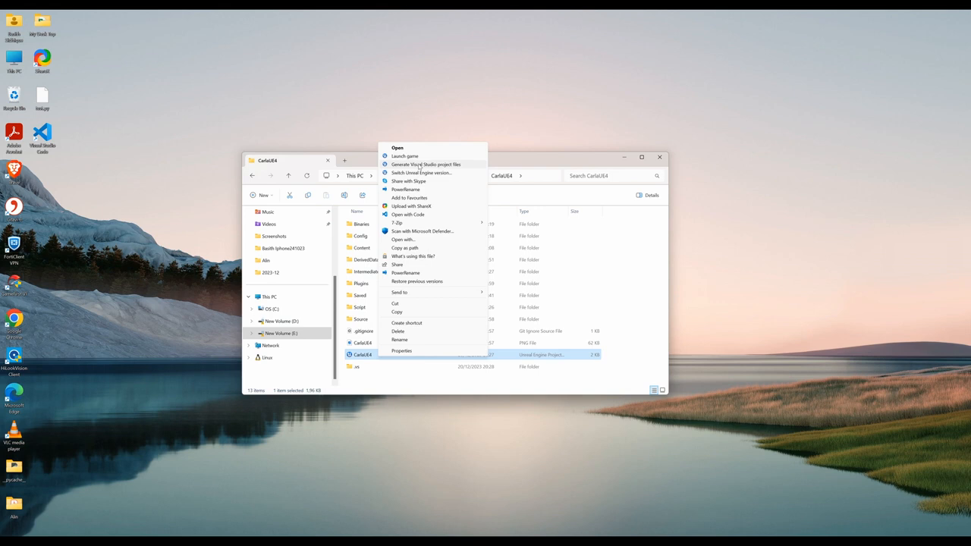
left_click(425, 164)
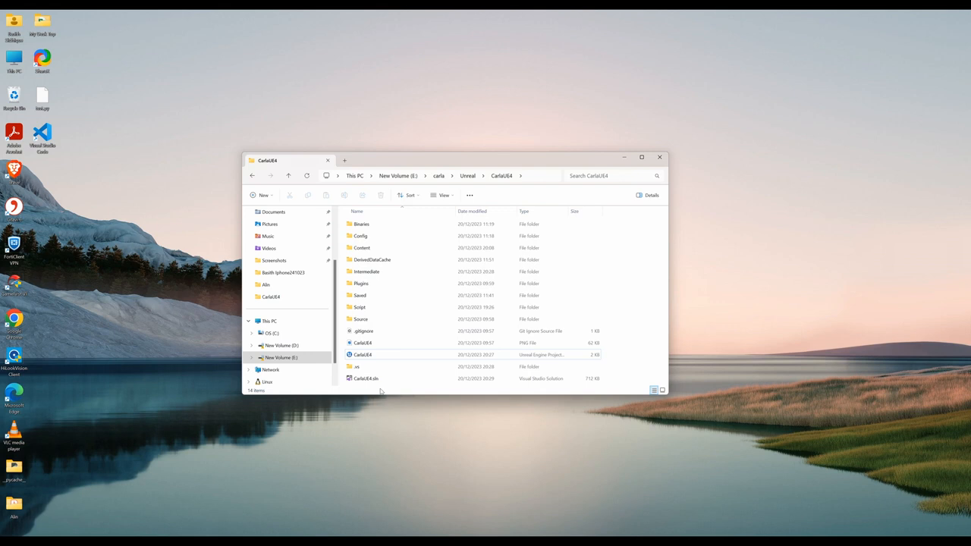
Open the new CarlaUE4.sln solution in Visual Studio.
double_click(365, 379)
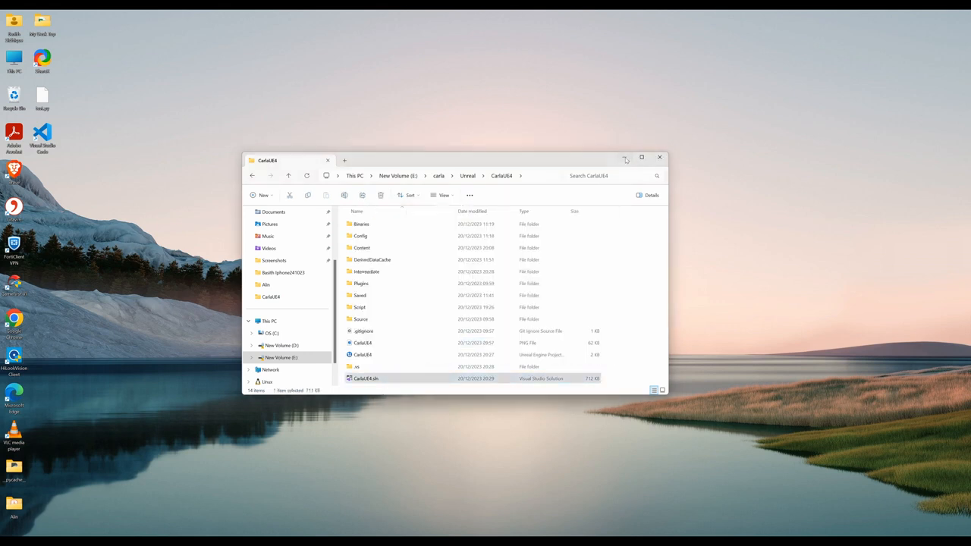
double_click(361, 378)
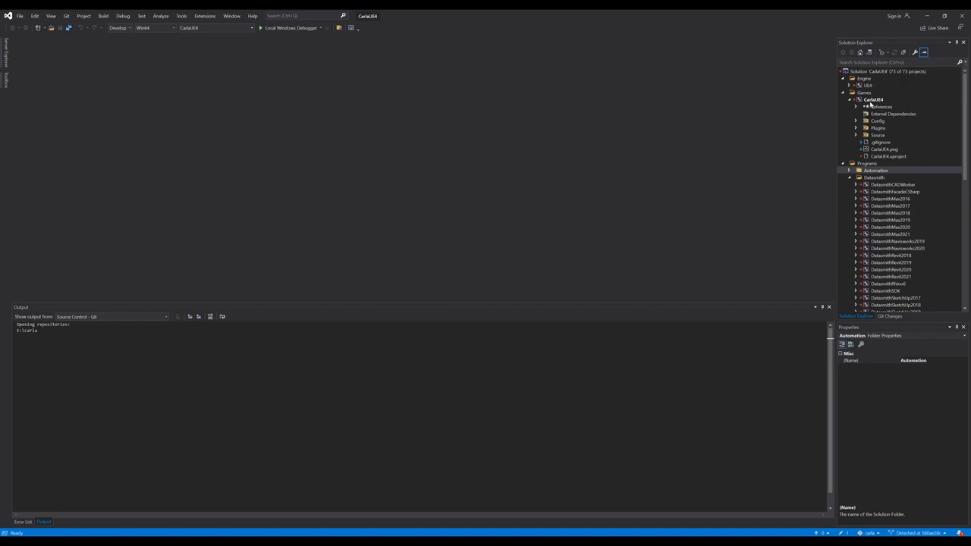
Build the CarlaUE4 project from Solution Explorer.
right_click(864, 100)
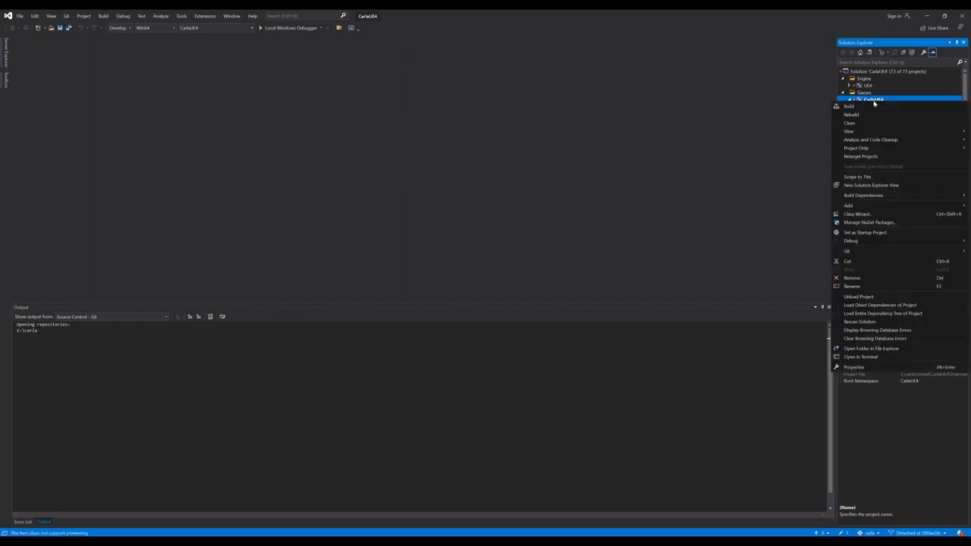
left_click(847, 106)
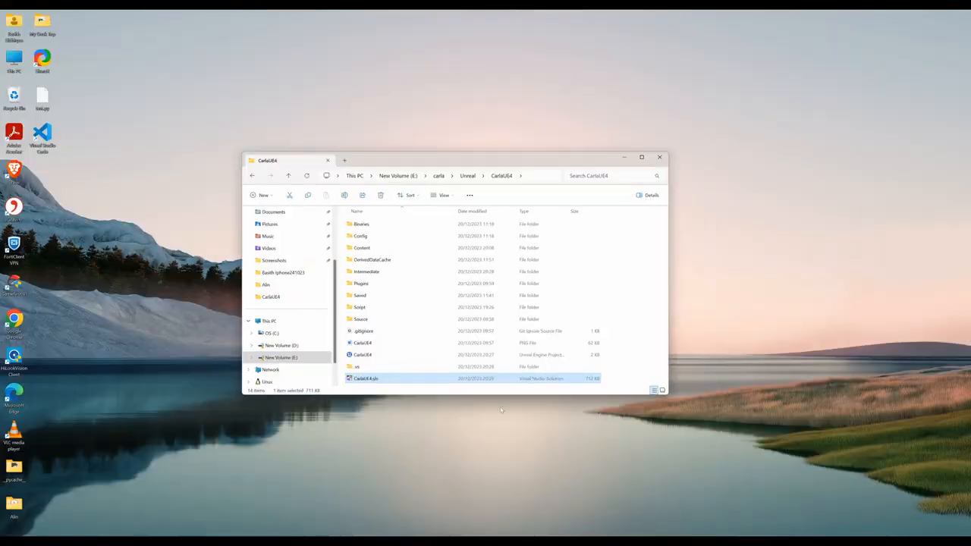
Launch CarlaUE4.uproject directly so the CarlaUE4 editor starts loading.
left_click(363, 355)
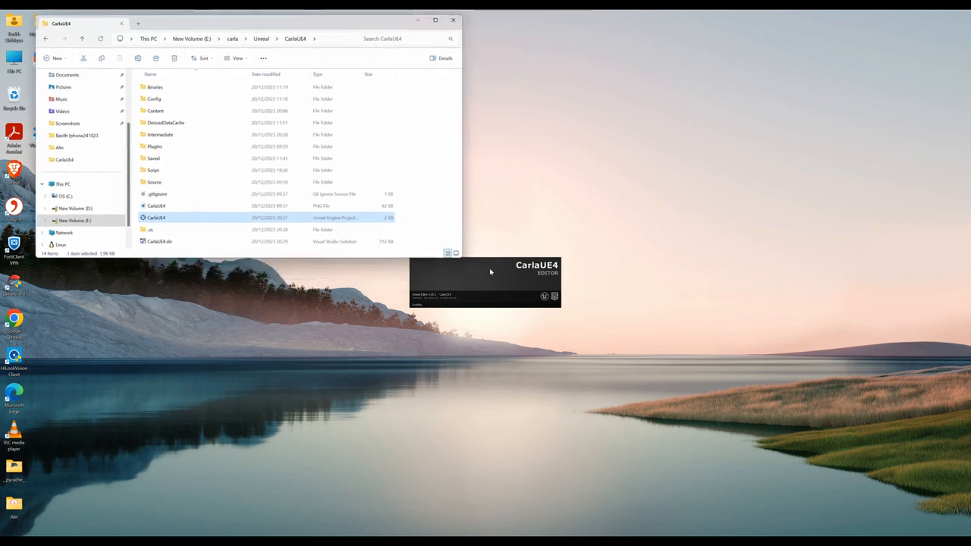
mouse_move(452, 352)
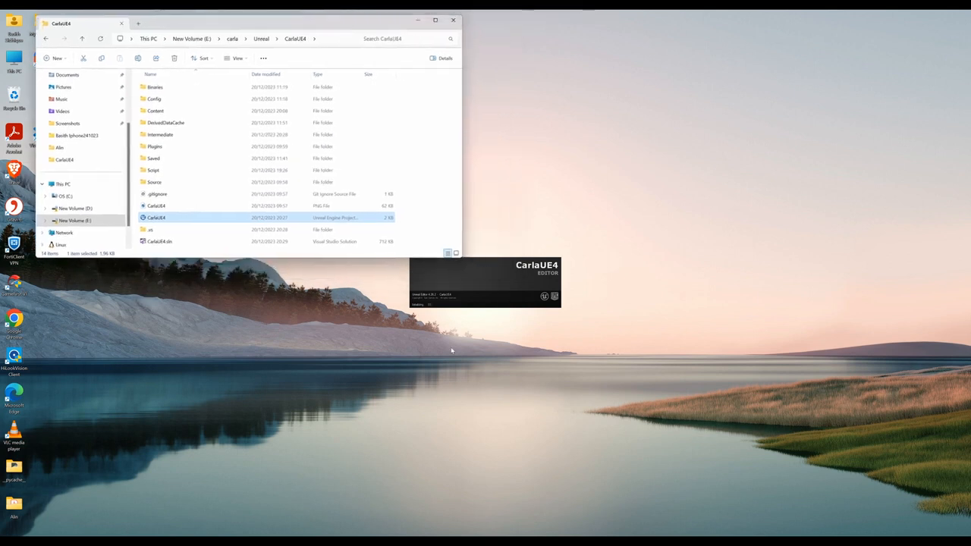